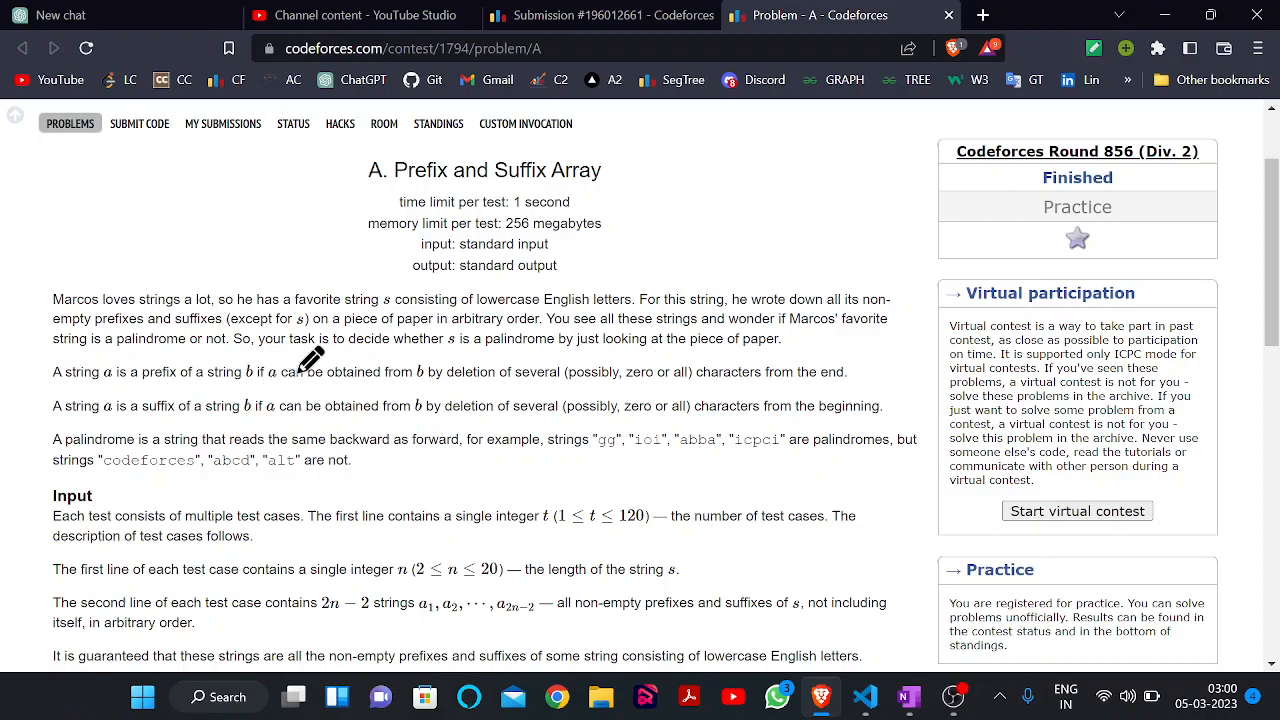
mouse_move(344, 160)
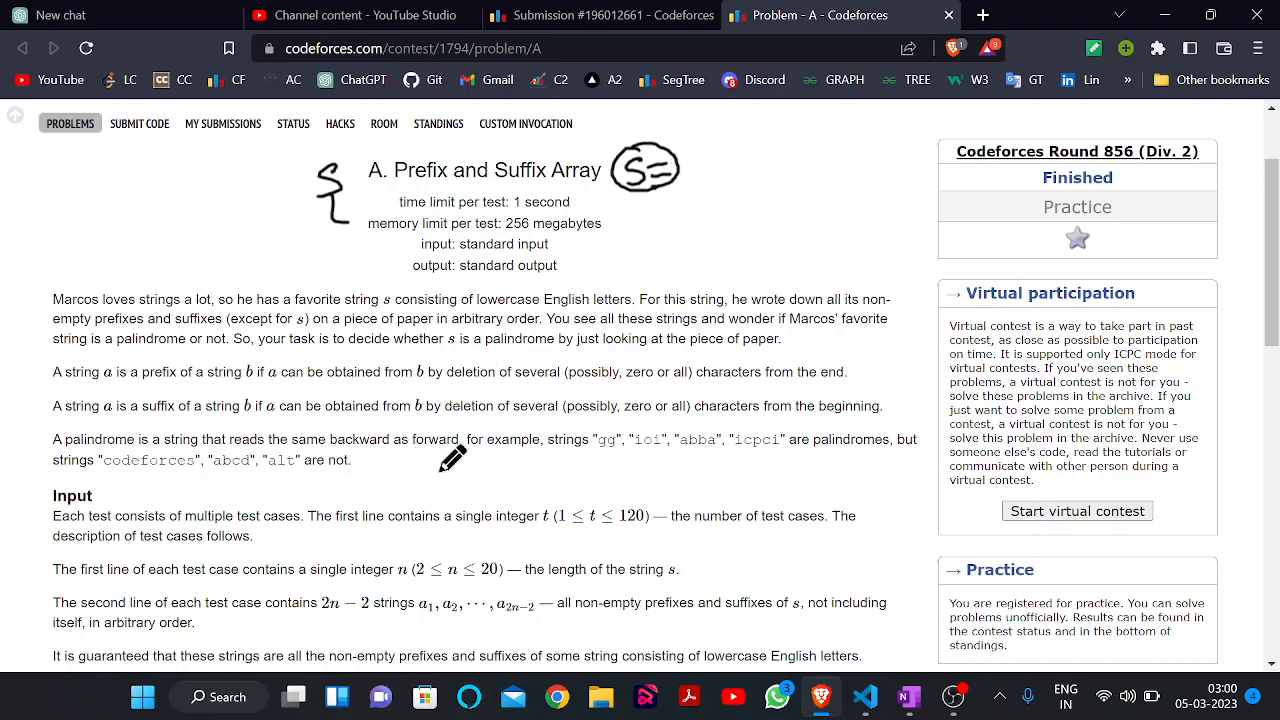
- Scroll down through the problem statement after marking the circled S
scroll("down", 3)
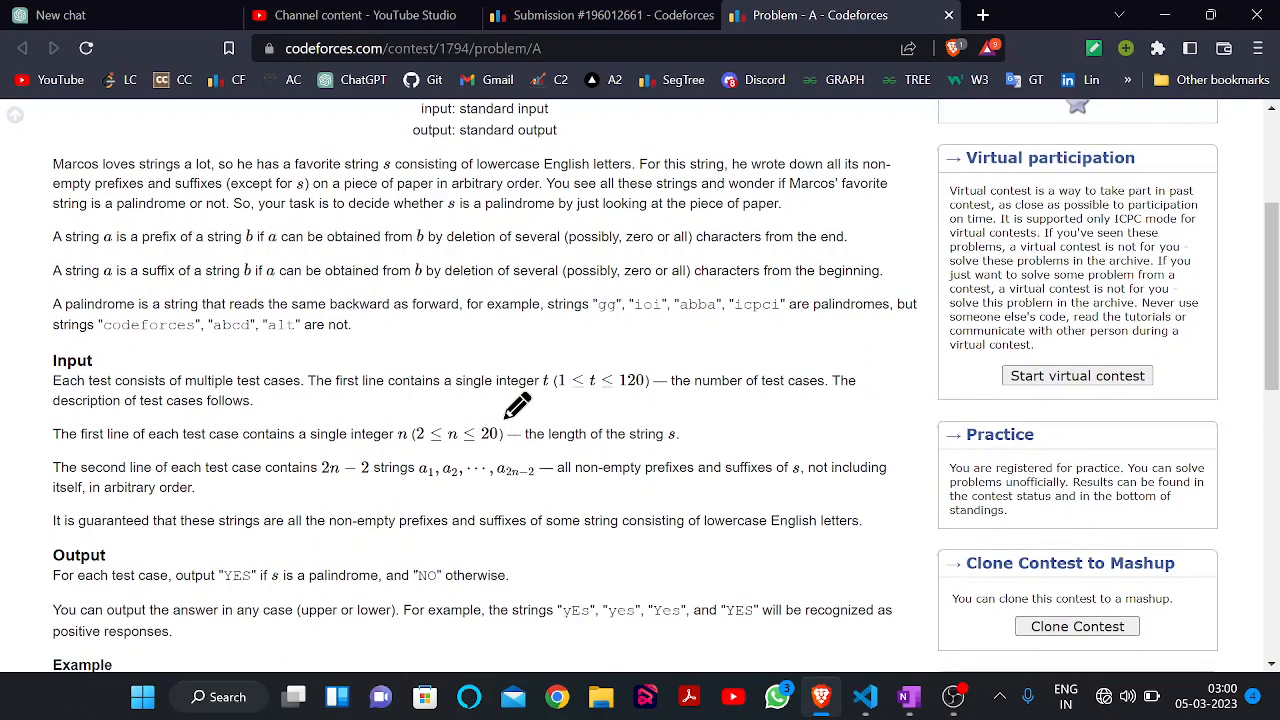
- Bracket the prefix and suffix spans under the handwritten s = abcdef
scroll("up", 3)
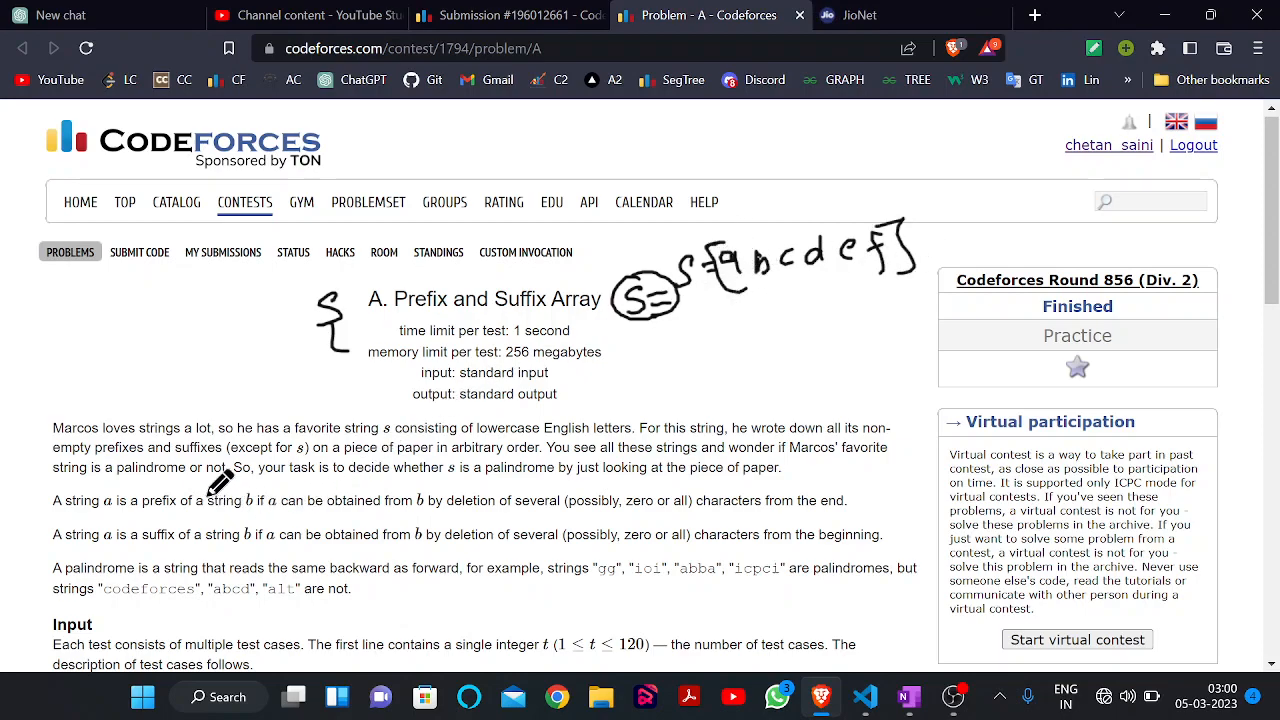
mouse_move(744, 274)
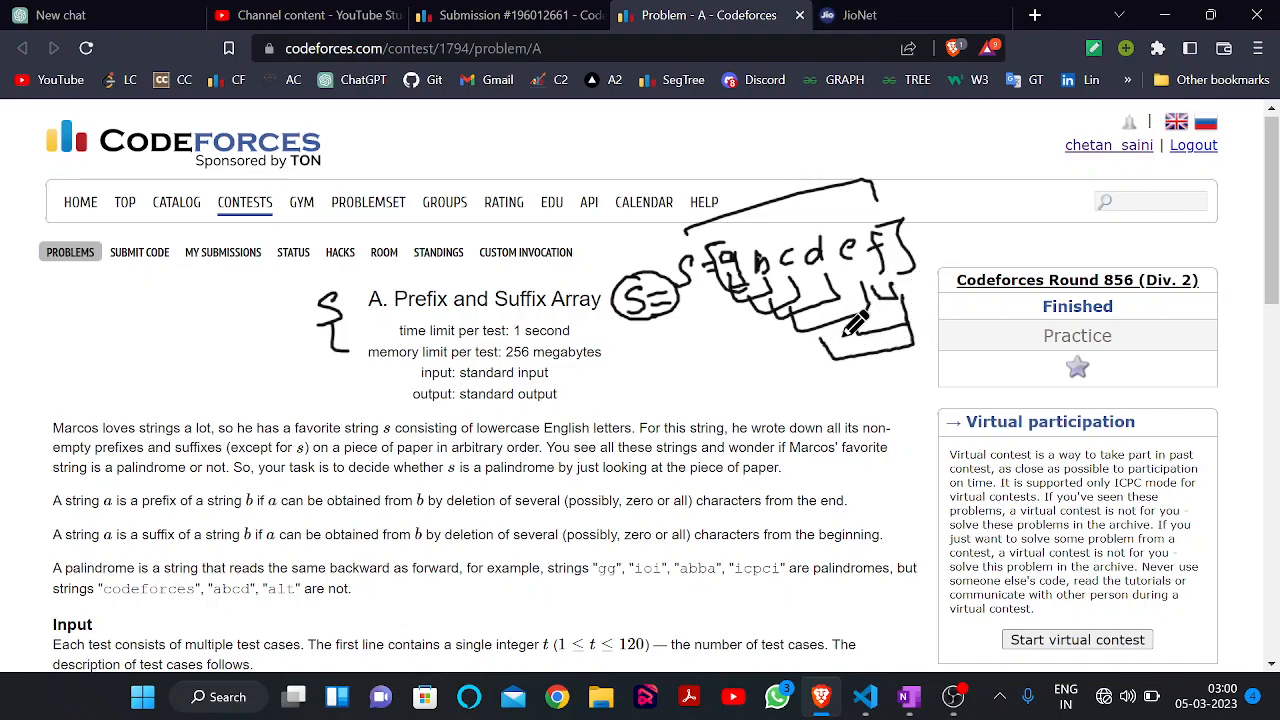
left_click_drag(860, 320, 796, 370)
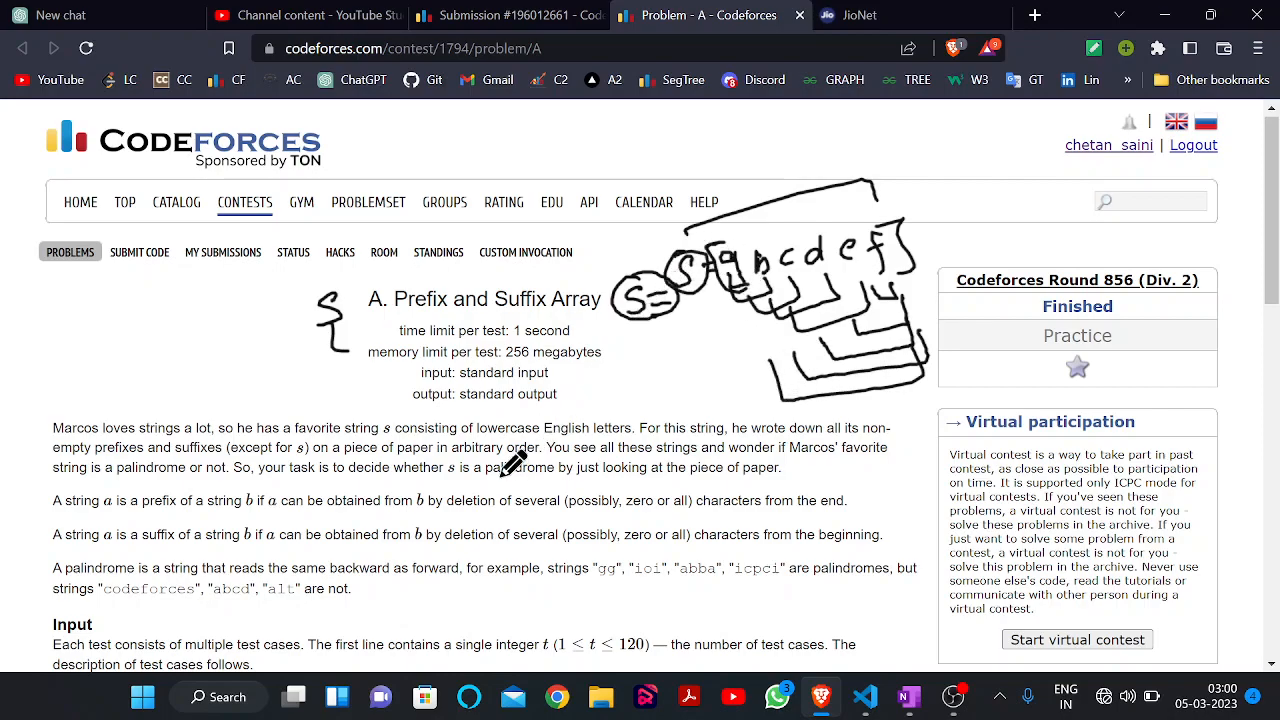
- Handwrite the palindrome example s = abbba by the Example section and mark its ends
scroll("down", 3)
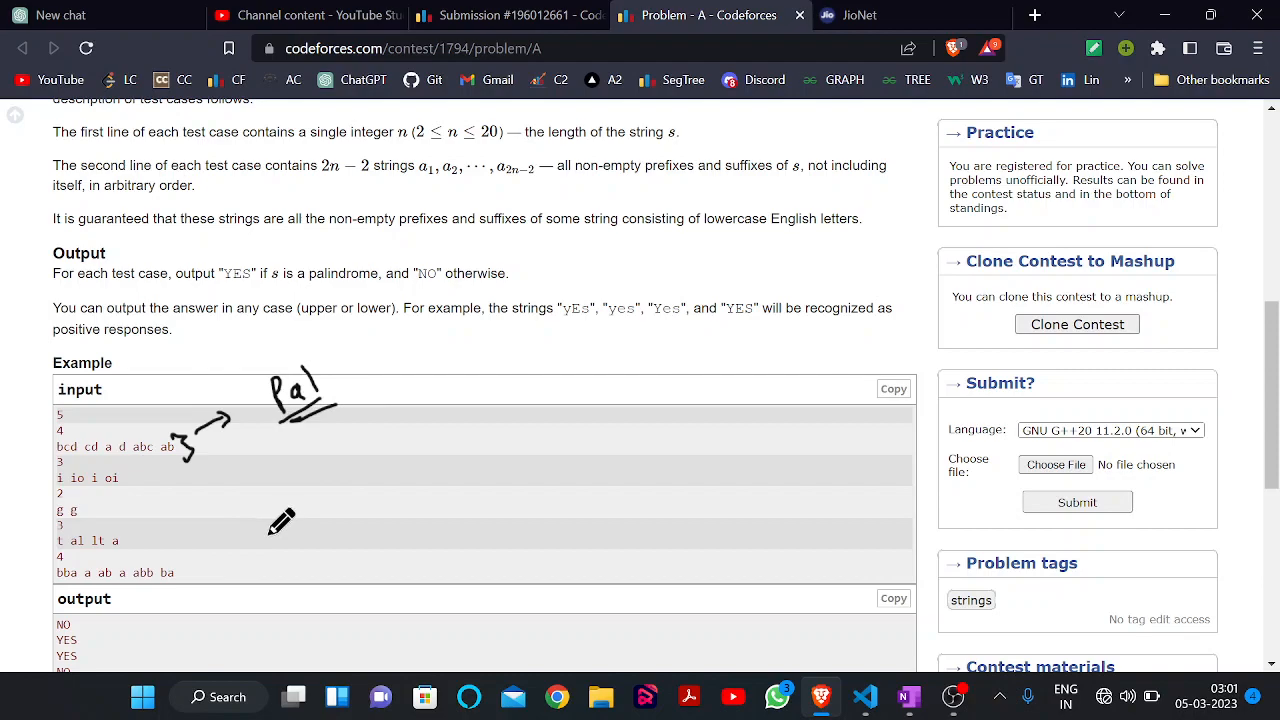
mouse_move(488, 374)
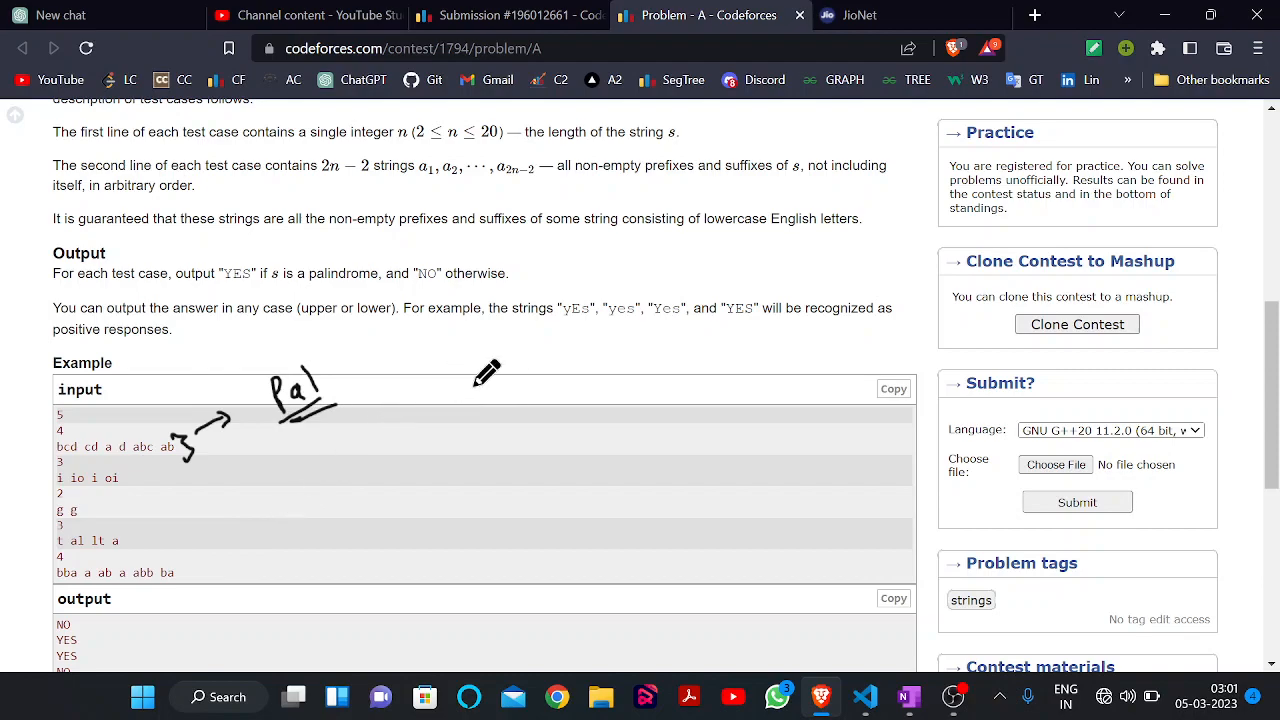
mouse_move(436, 348)
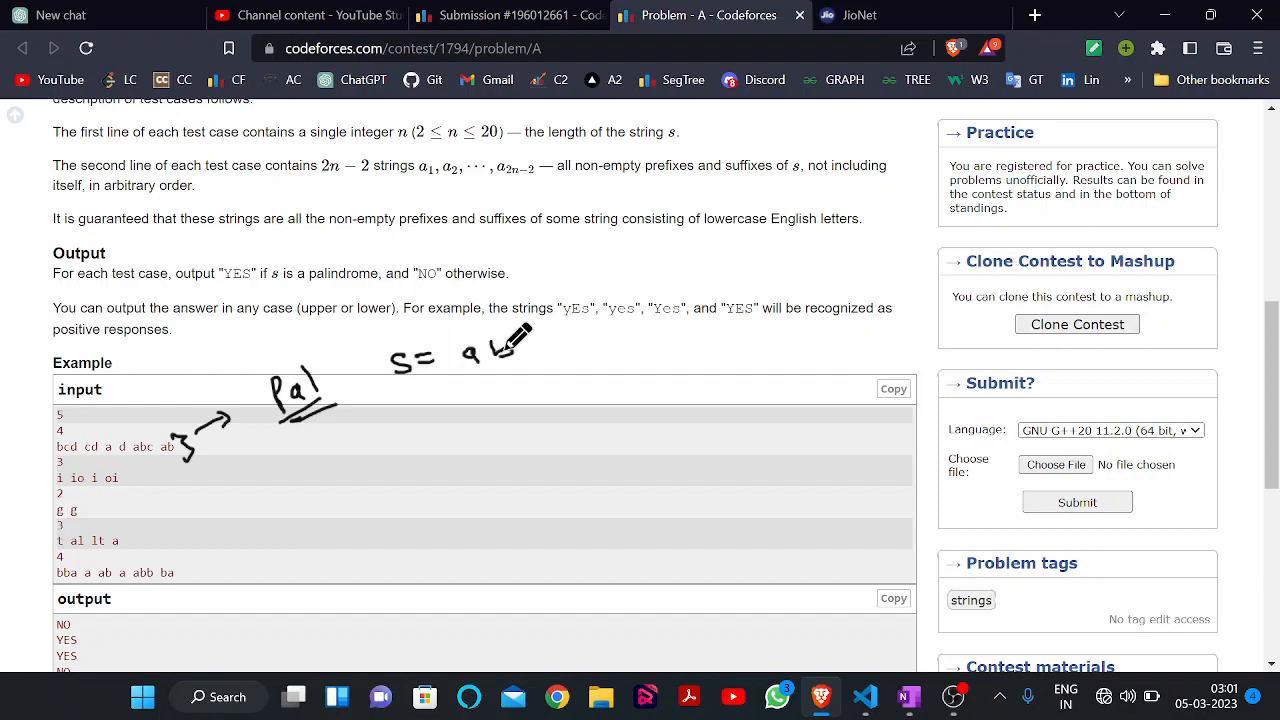
left_click_drag(490, 350, 596, 350)
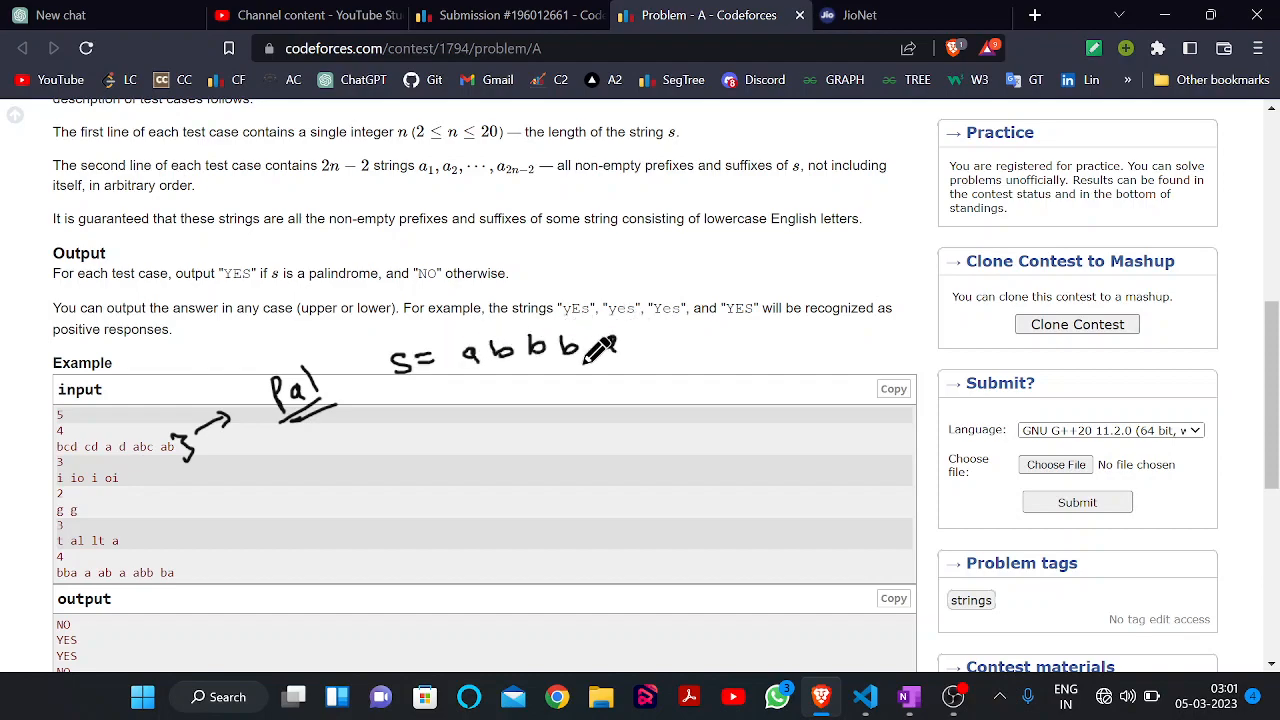
left_click_drag(596, 350, 608, 344)
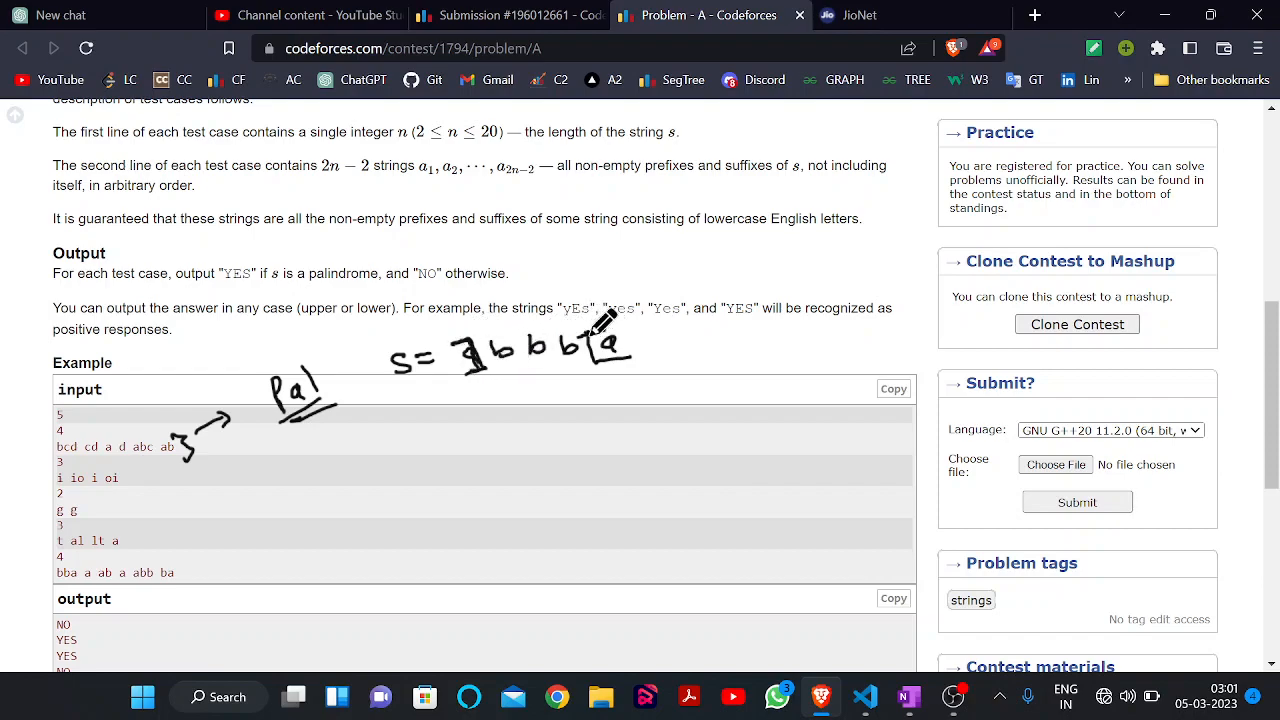
left_click_drag(470, 330, 520, 370)
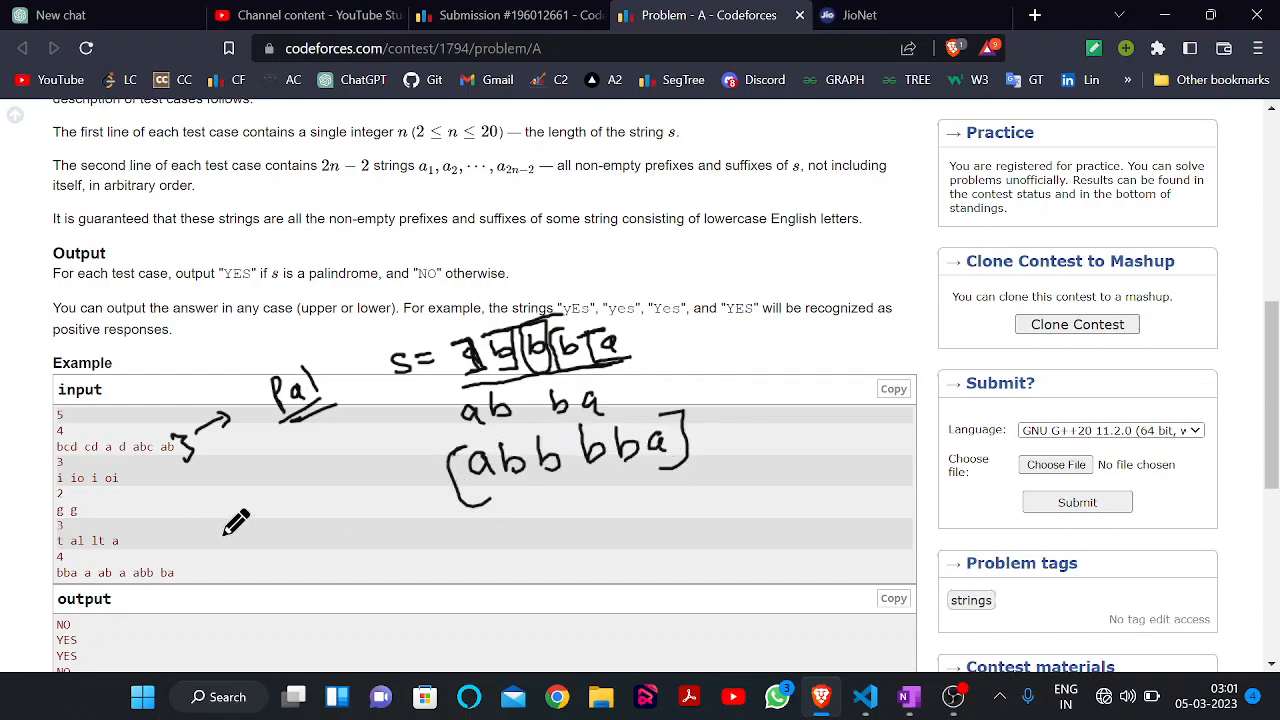
mouse_move(64, 436)
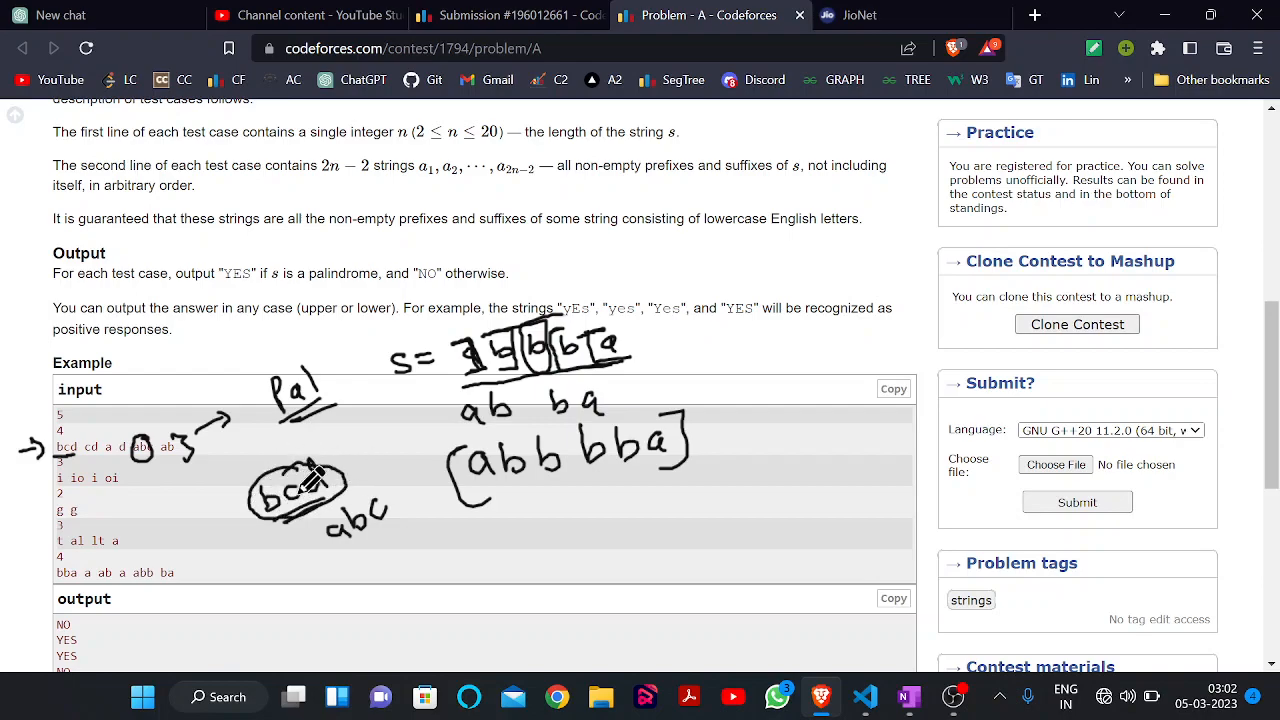
- Circle the test-case string abc below the circled bcd
left_click_drag(320, 500, 360, 530)
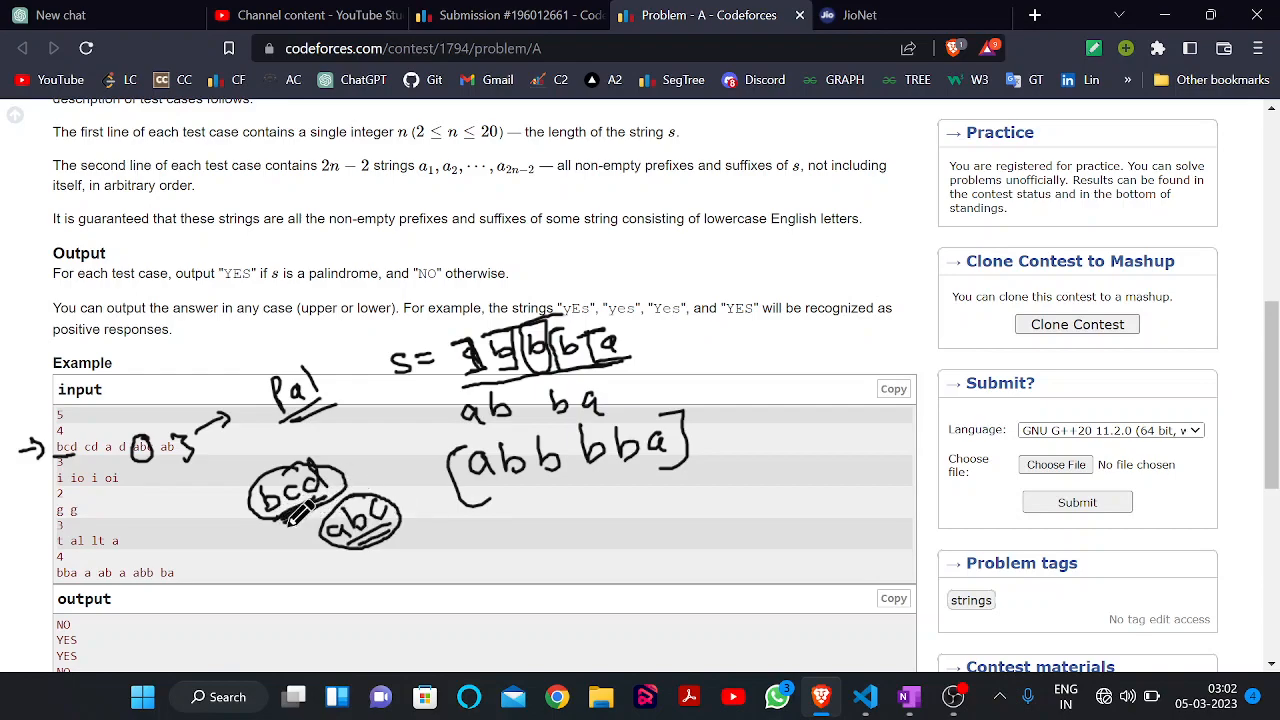
- Circle the last example test case's strings bba and abb near the output
scroll("down", 3)
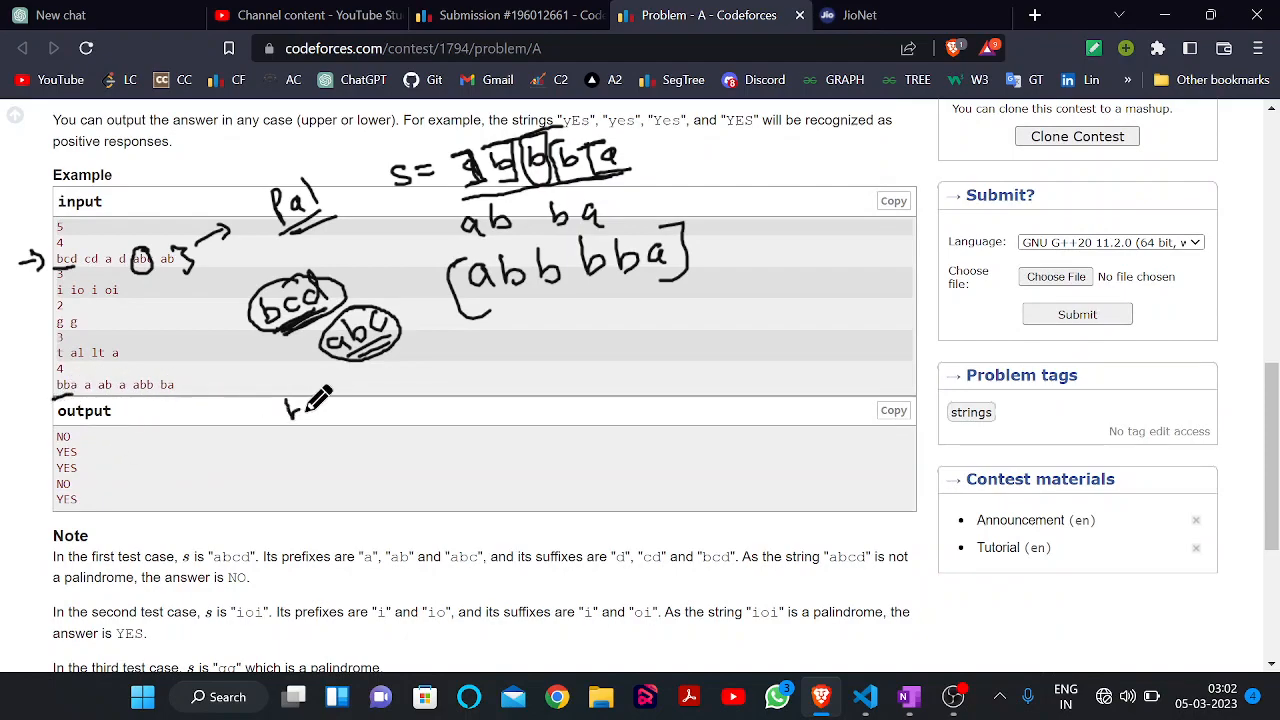
left_click_drag(290, 410, 400, 390)
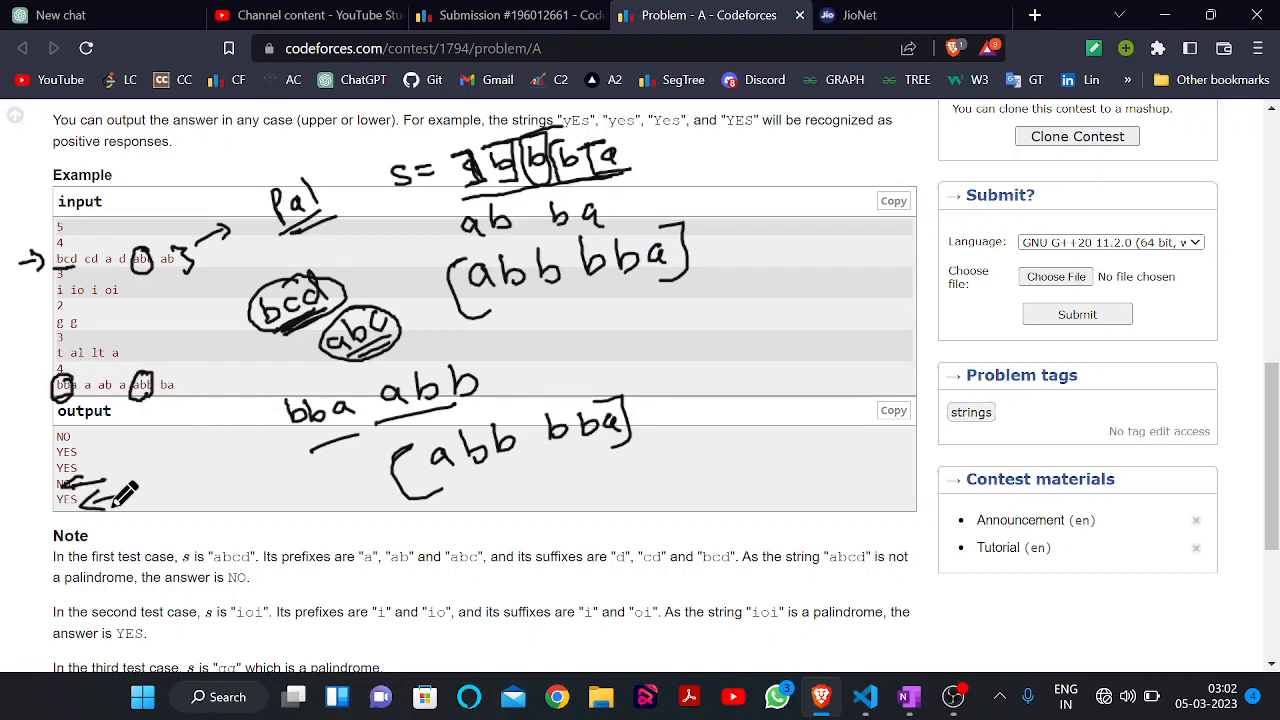
- Switch to the accepted submission and scroll to the STR solution function
left_click(504, 16)
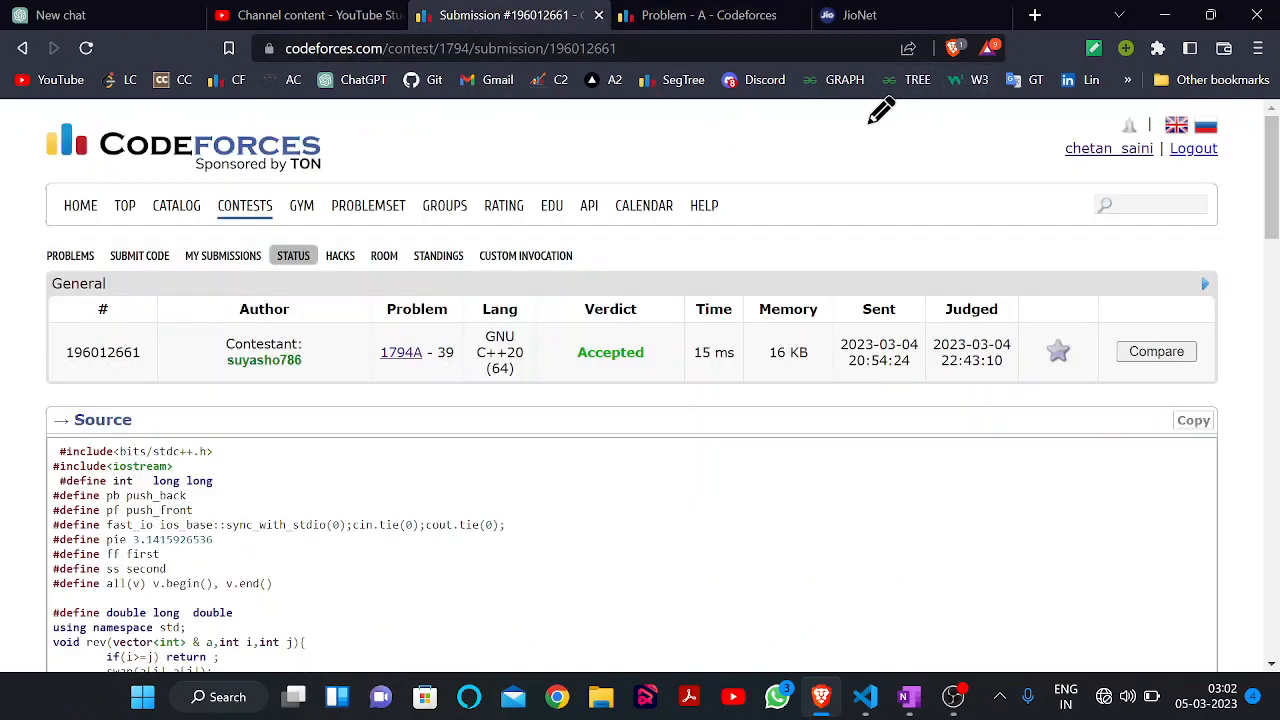
scroll("down", 3)
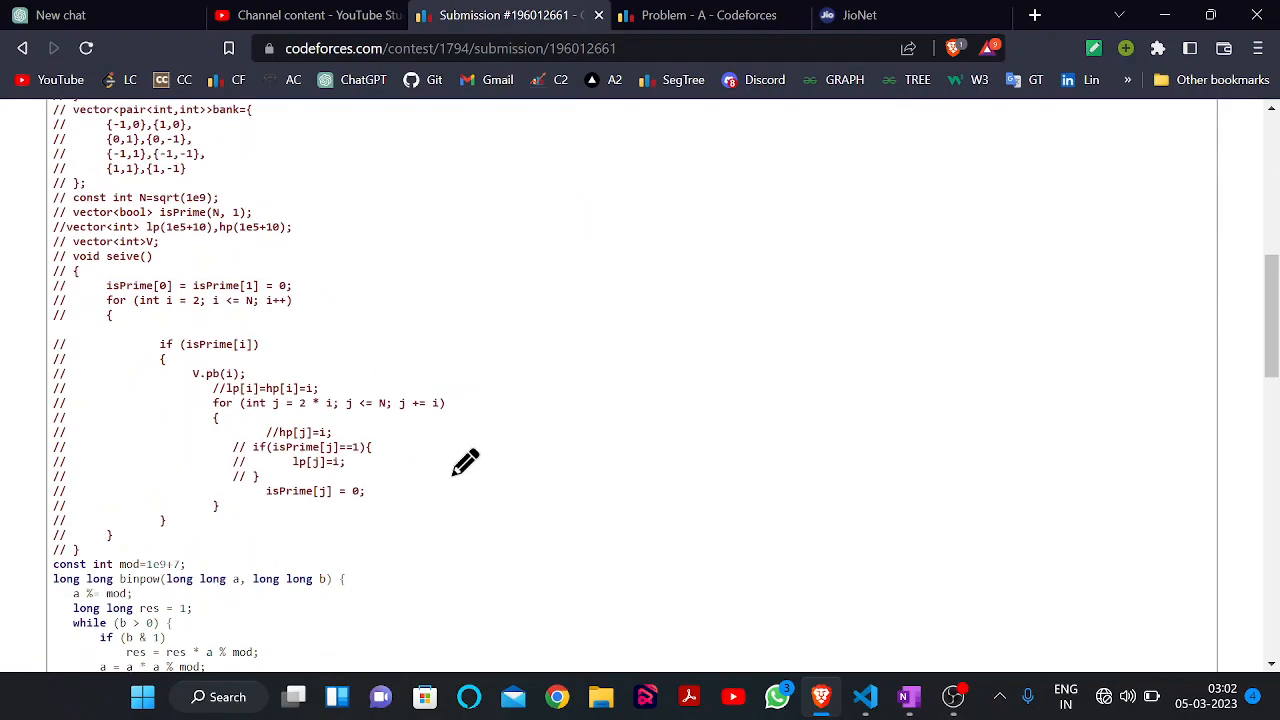
scroll("down", 3)
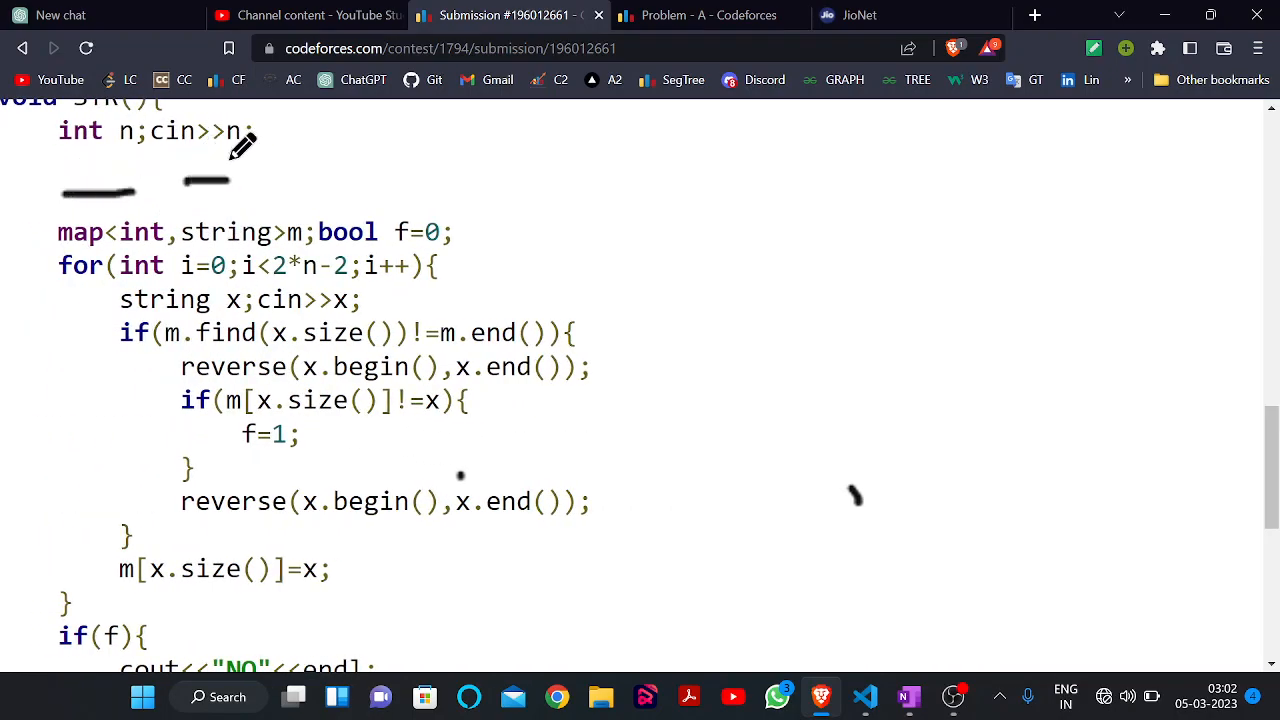
mouse_move(516, 216)
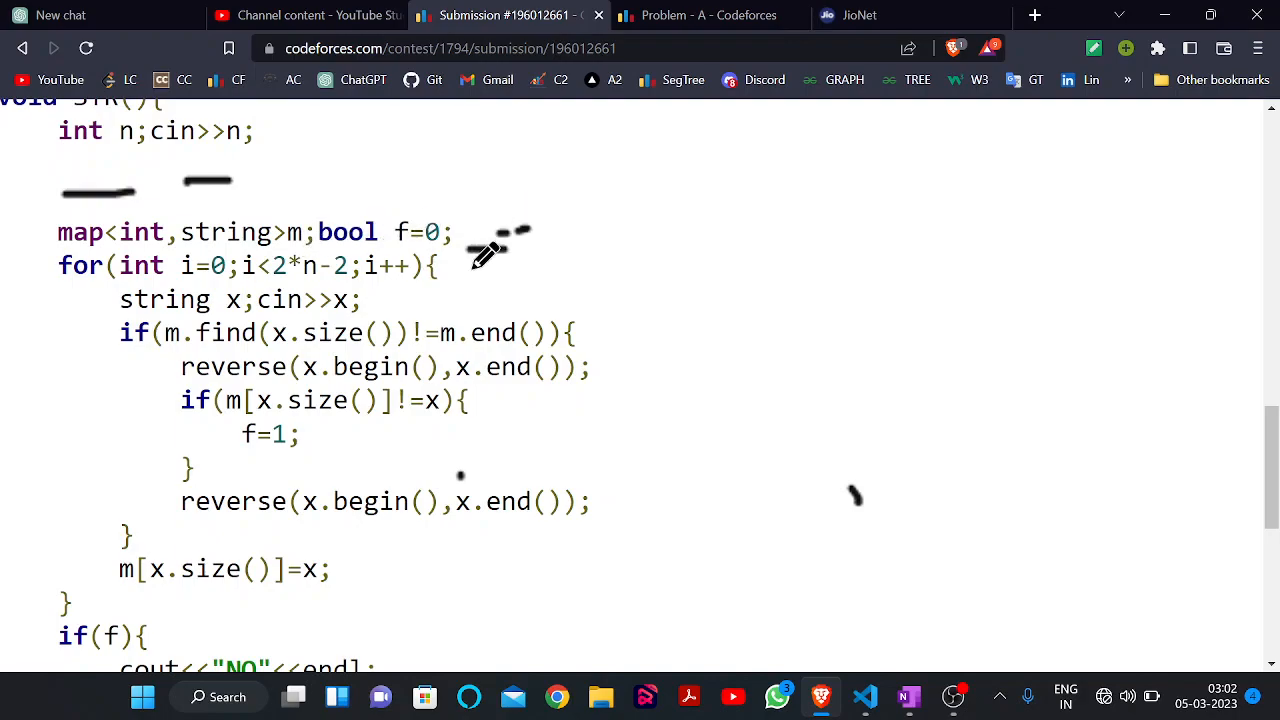
- Note 3 → abc at the map line and bracket the reverse-and-compare lines
scroll("up", 3)
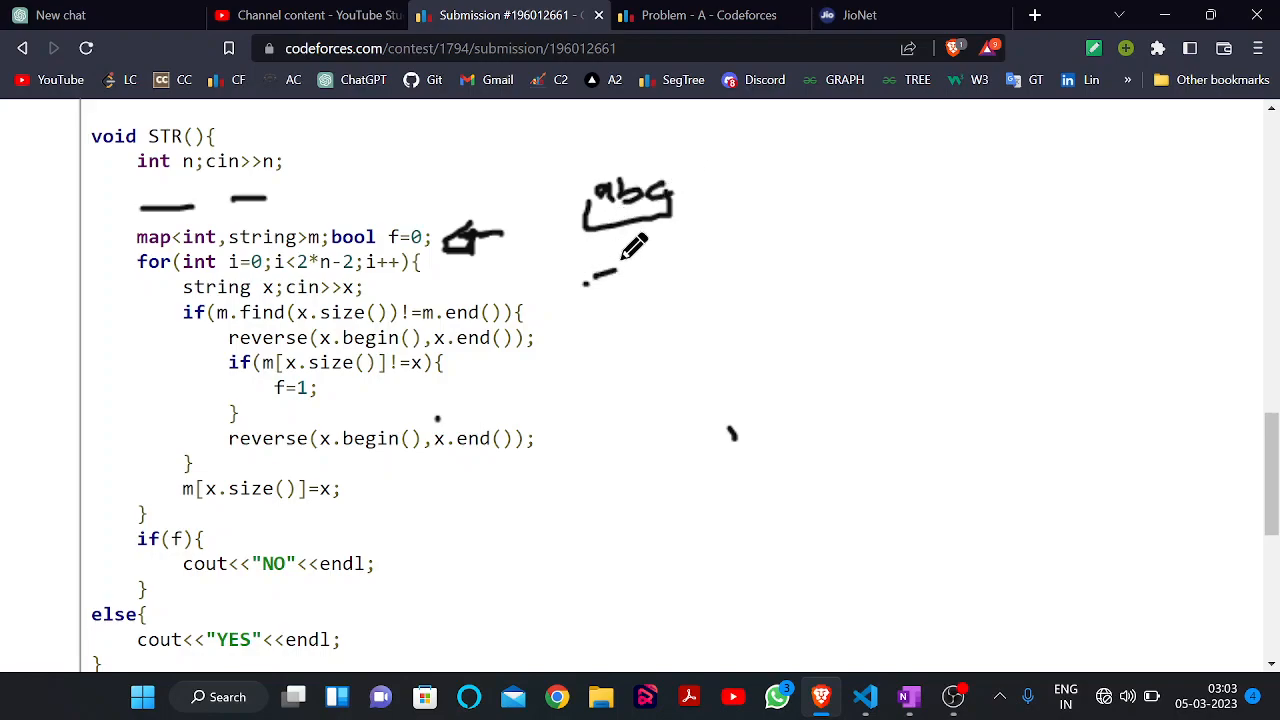
left_click_drag(600, 290, 700, 284)
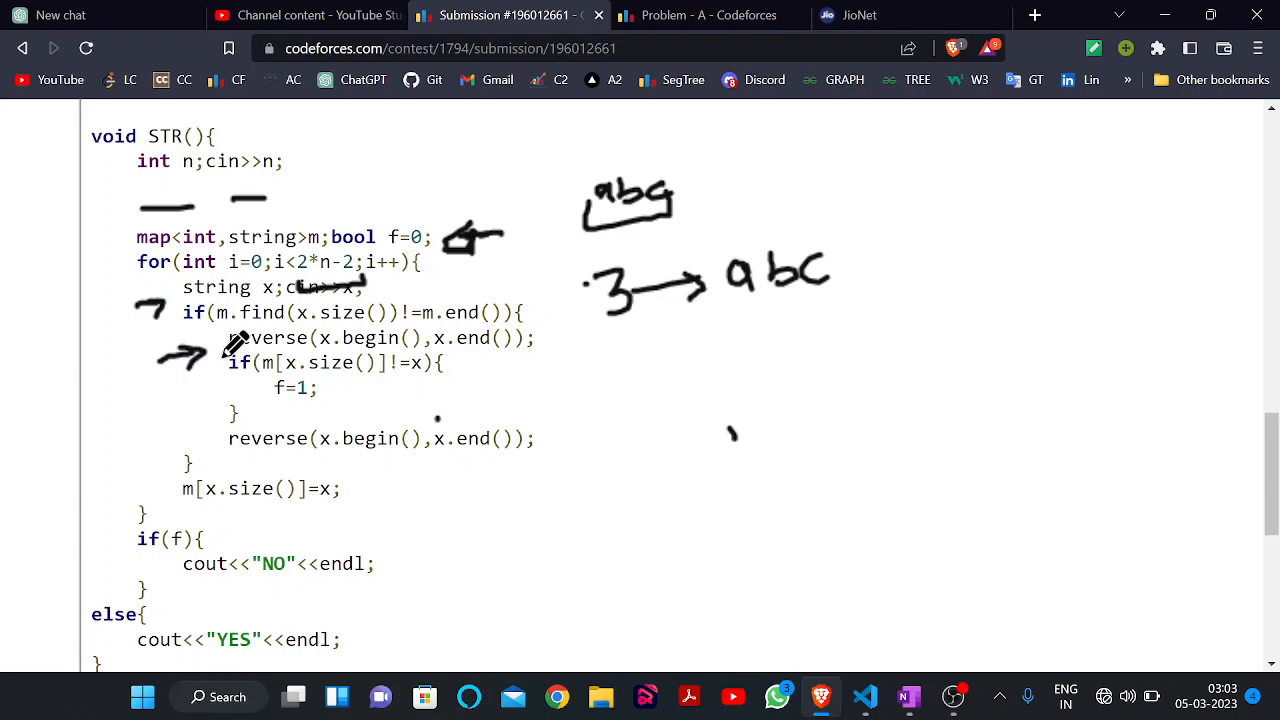
left_click_drag(210, 364, 210, 420)
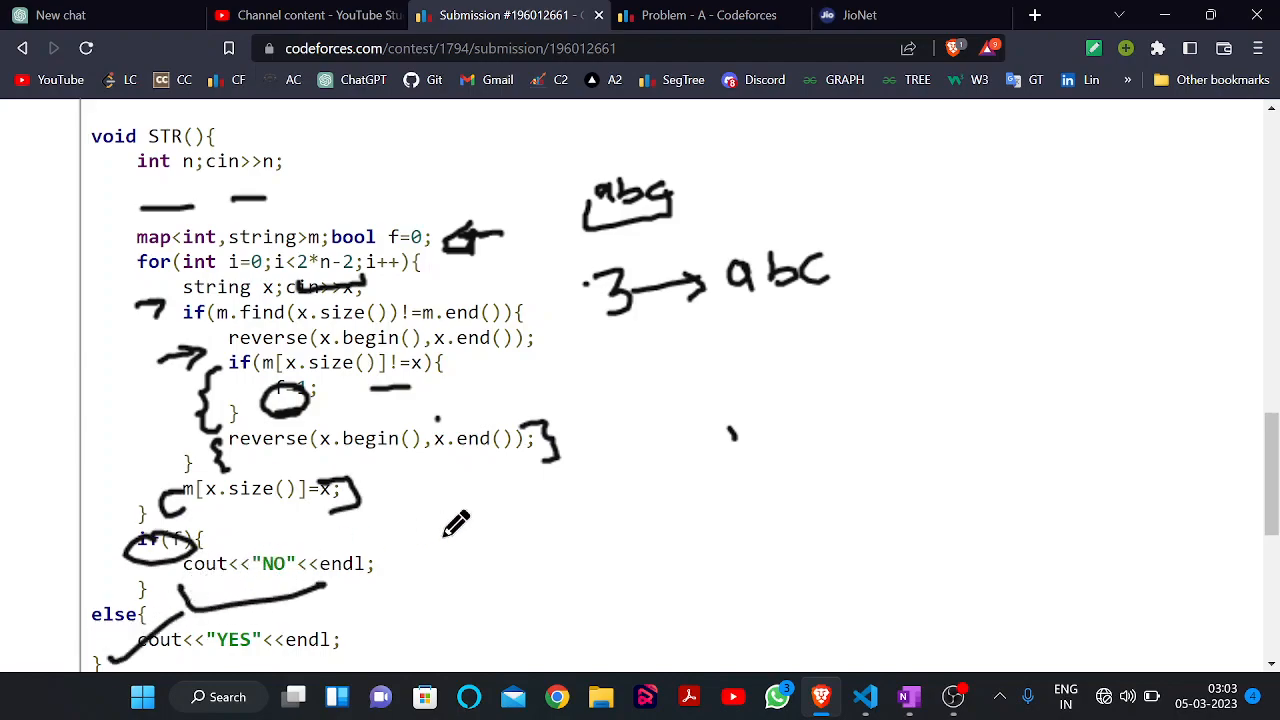
mouse_move(450, 444)
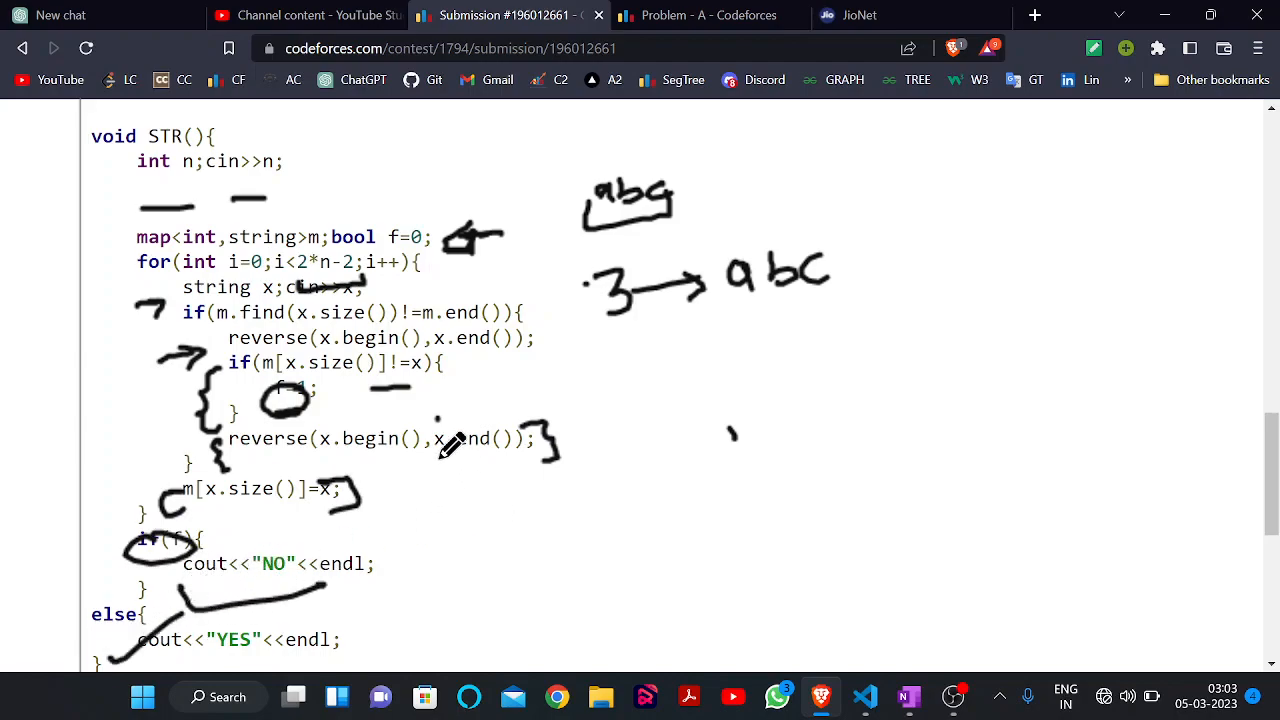